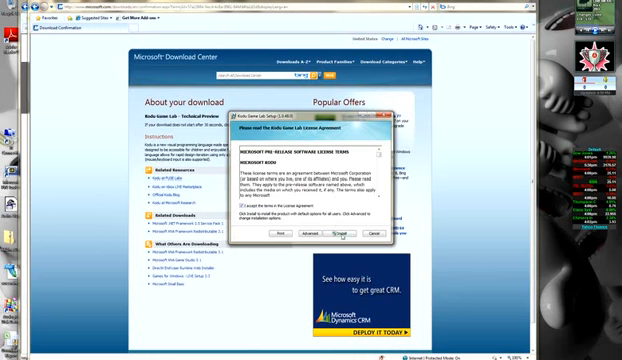
- Accept the License Agreement terms and advance the wizard to the installation options page
{"action": "left_click", "coordinate": [348, 232]}
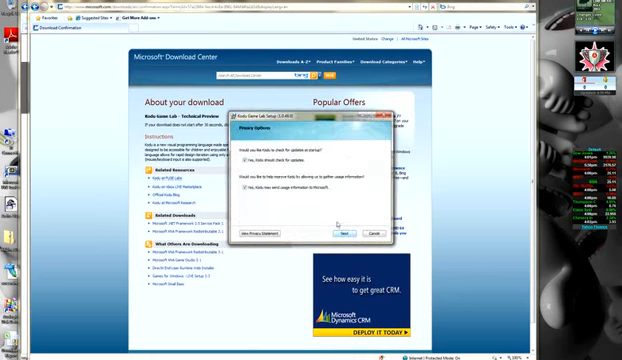